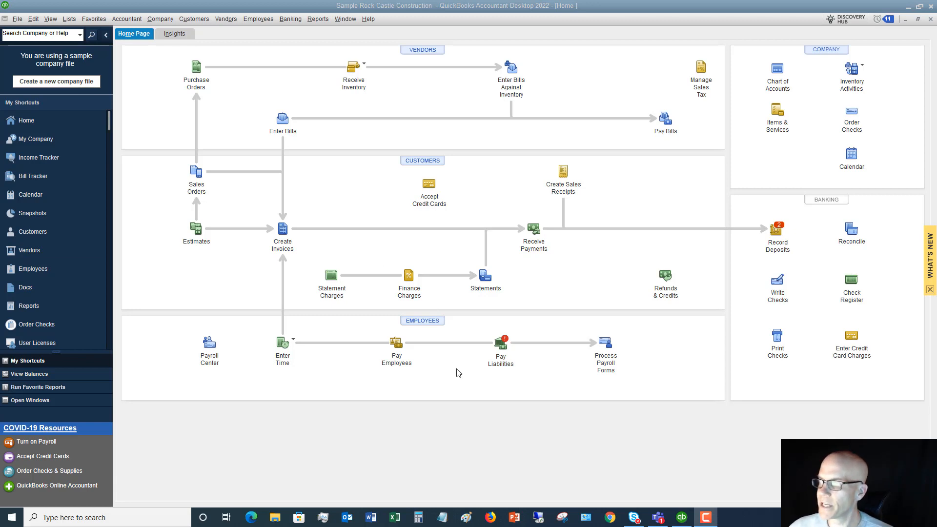
mouse_move(292, 261)
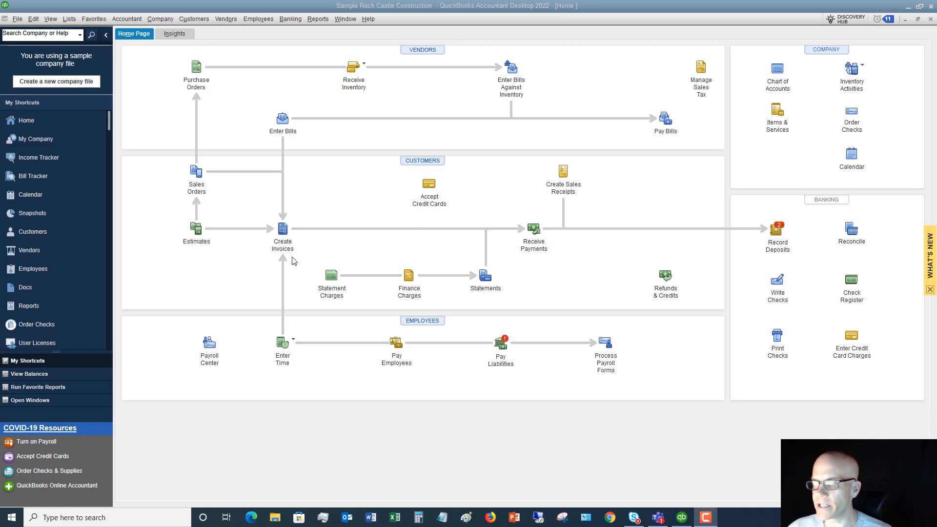
mouse_move(348, 221)
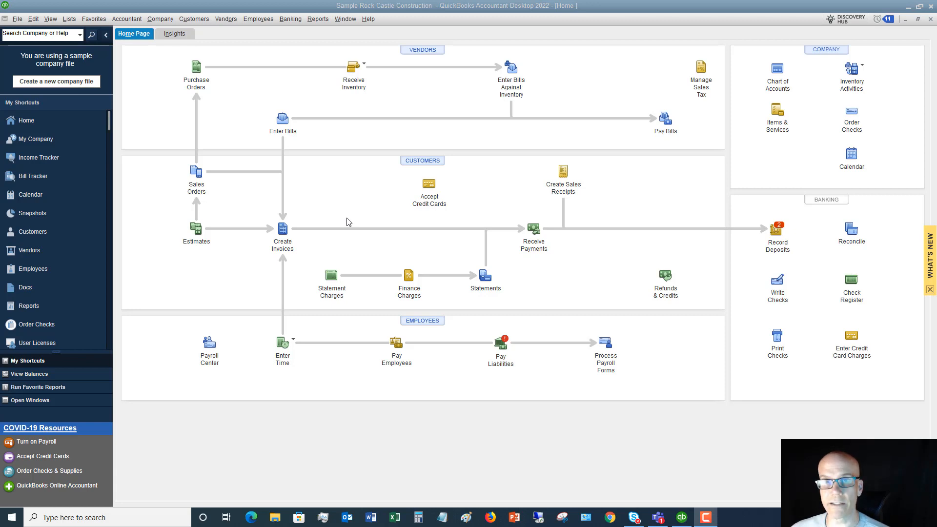
mouse_move(636, 321)
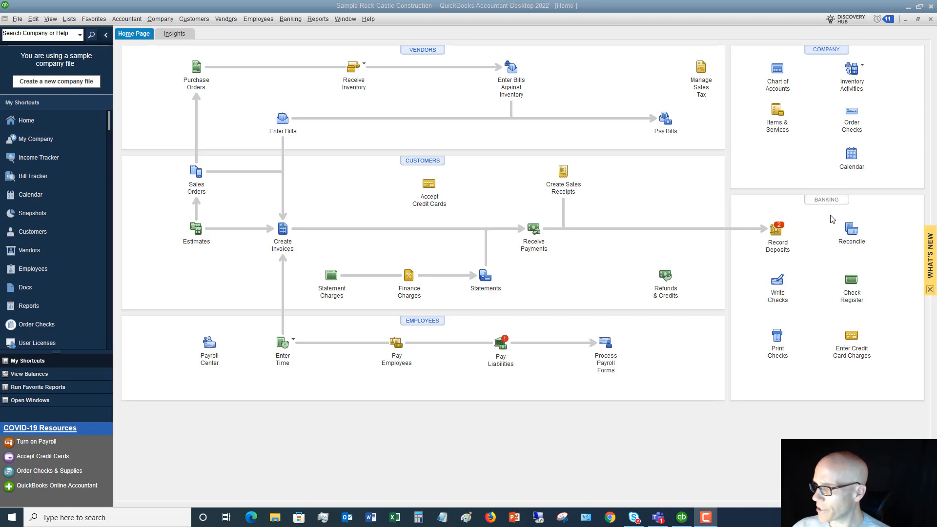
mouse_move(792, 330)
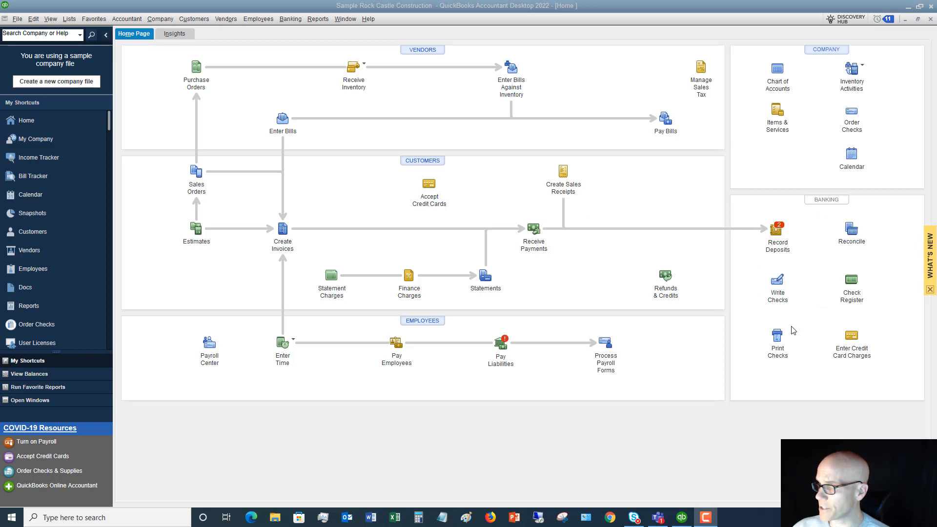
mouse_move(851, 282)
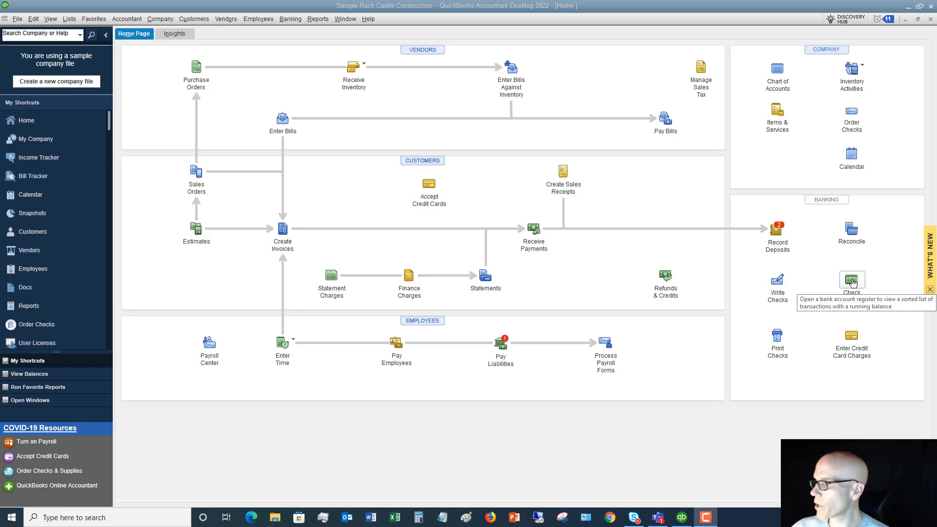
- Choose 10100 · Checking from the Check Register account prompt listing Checking, Savings and Petty Cash
left_click(851, 281)
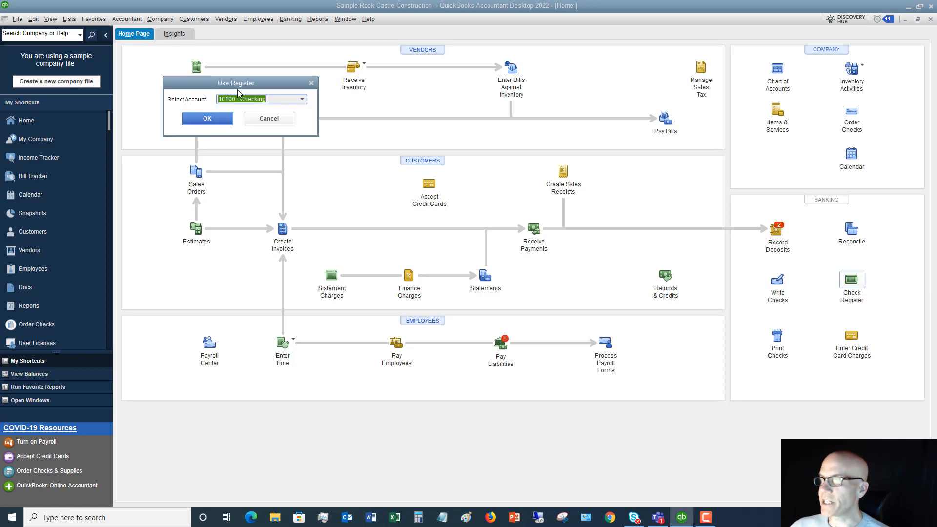
mouse_move(309, 104)
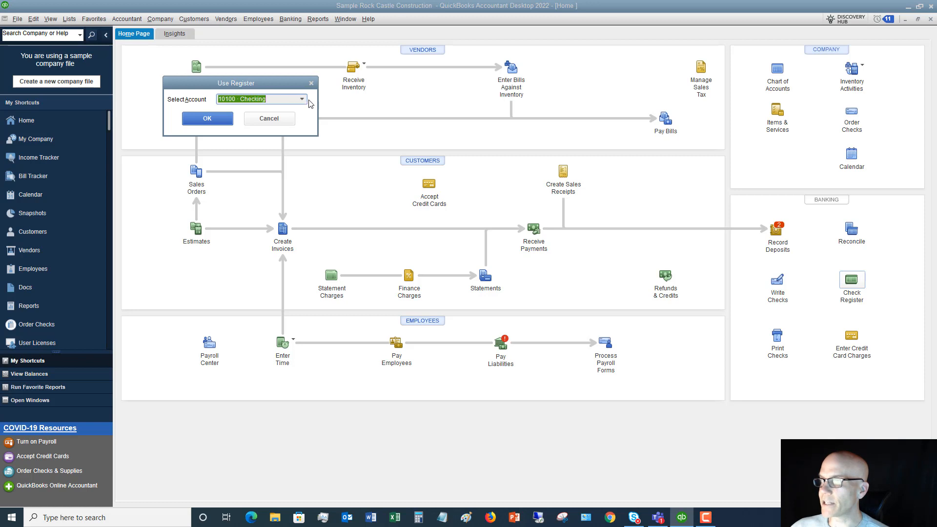
left_click(301, 99)
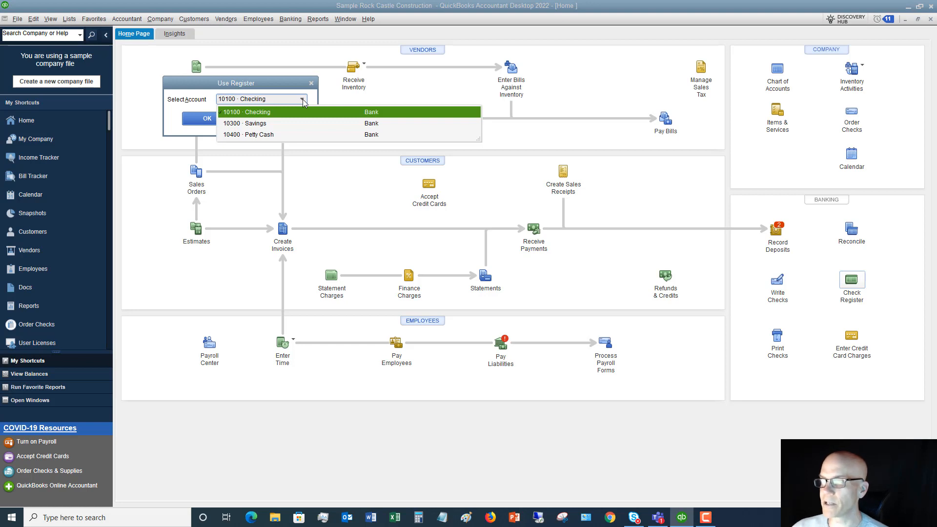
left_click(246, 111)
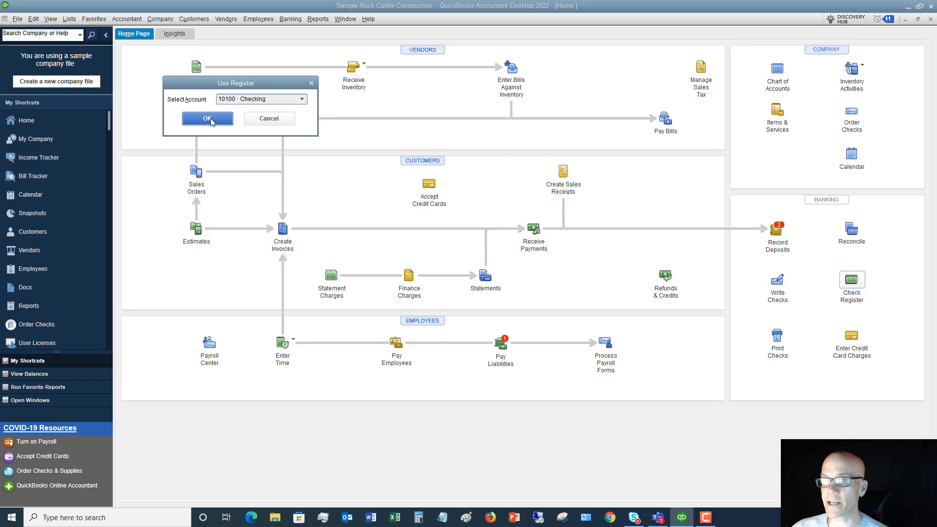
- Confirm the prompt so the 10100 · Checking register opens with December 2023 transactions
left_click(207, 118)
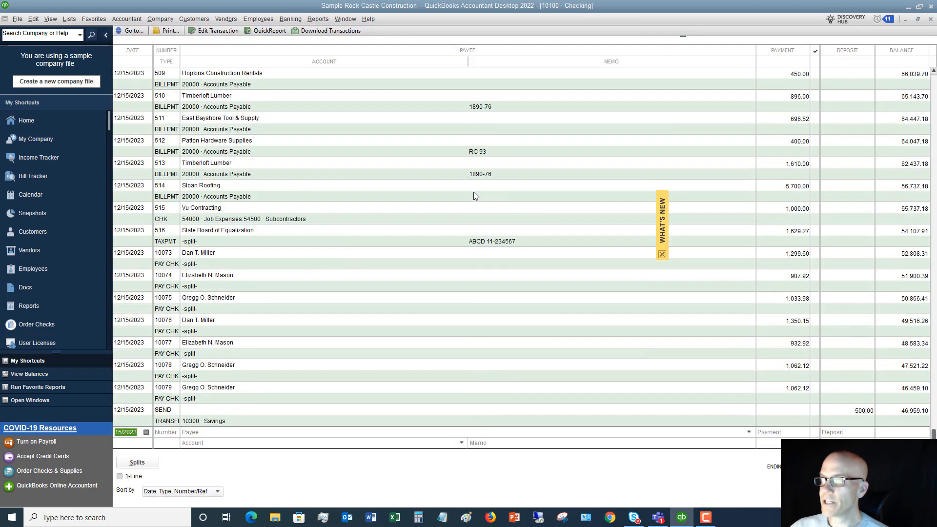
mouse_move(575, 199)
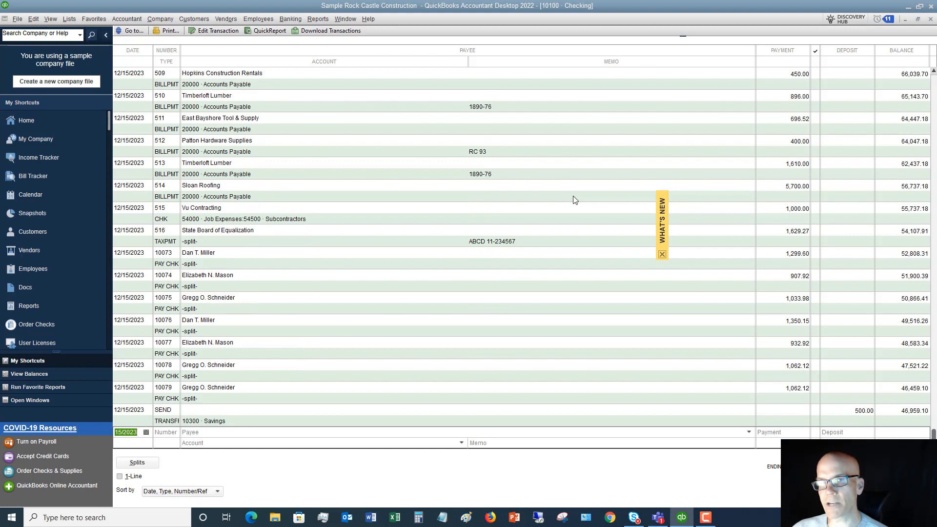
mouse_move(320, 129)
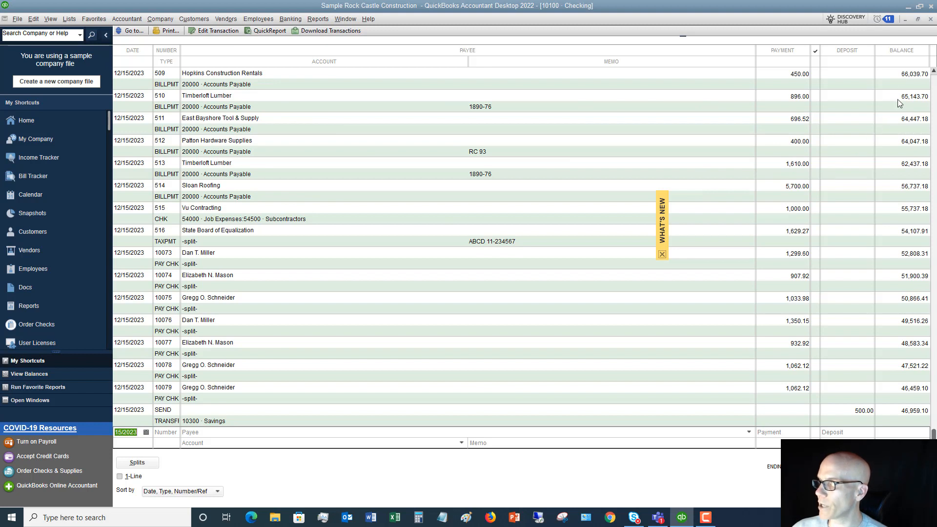
mouse_move(900, 191)
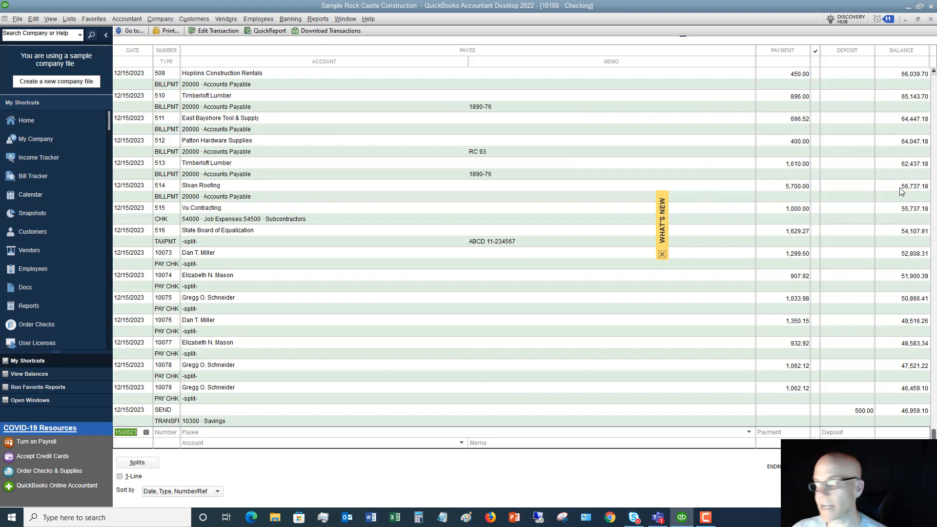
mouse_move(289, 317)
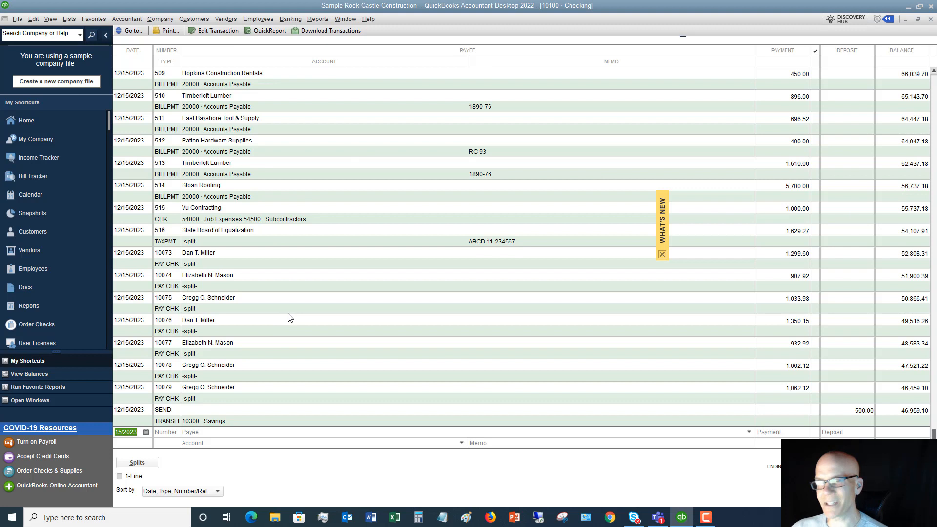
mouse_move(182, 470)
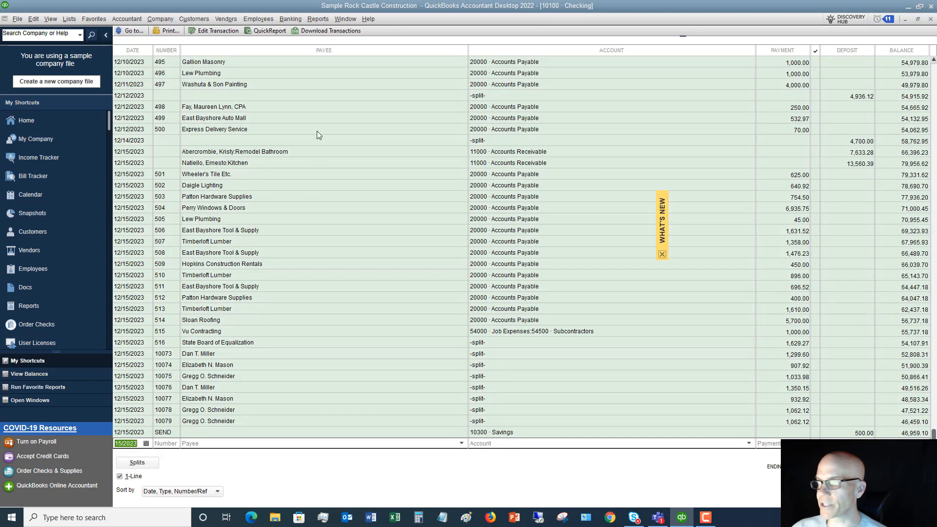
mouse_move(768, 204)
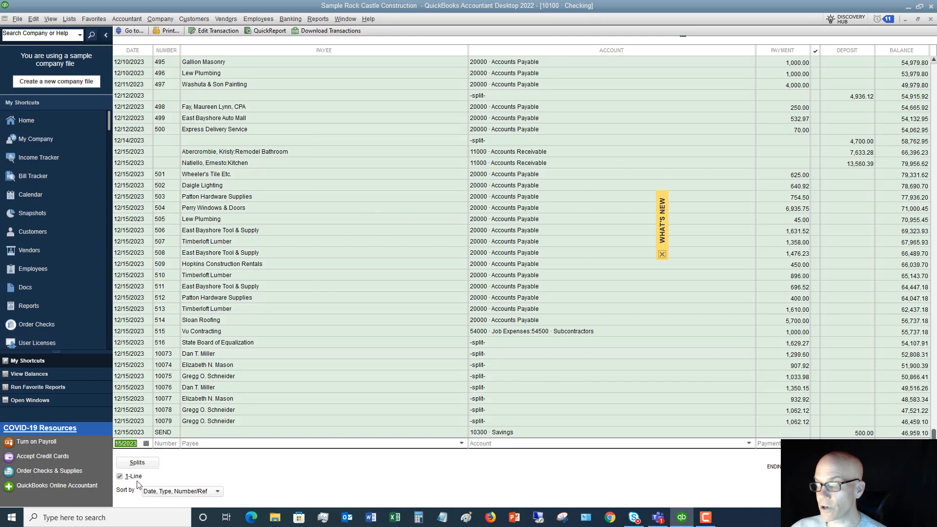
- Turn off 1-Line so each register transaction shows type, account and memo on two lines
left_click(119, 475)
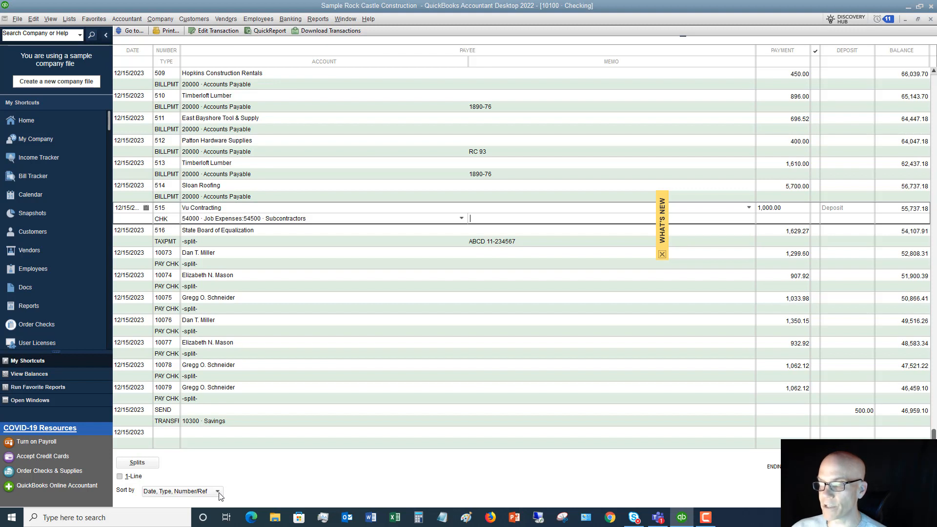
left_click(218, 490)
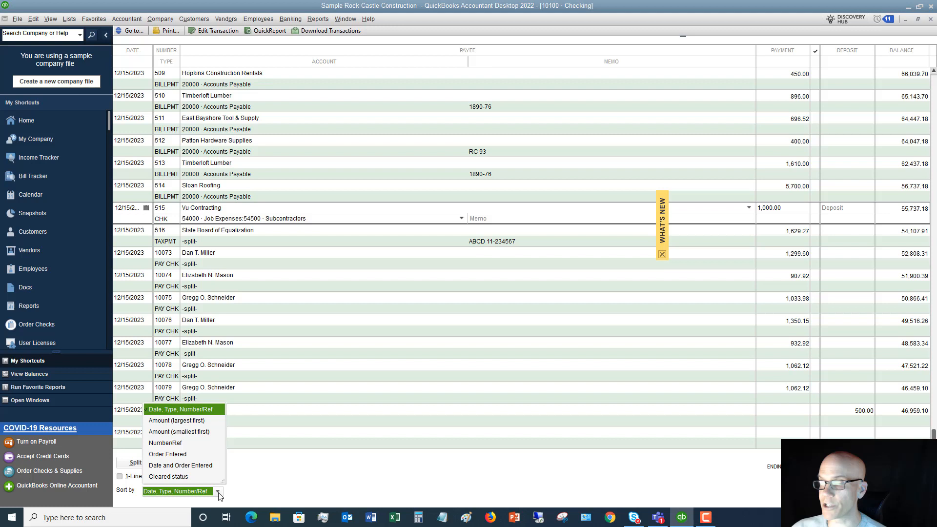
mouse_move(197, 410)
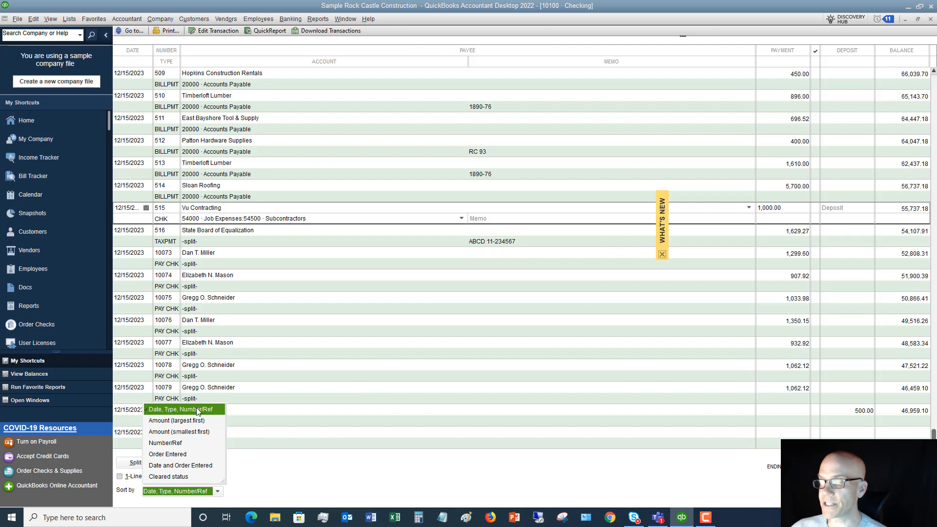
mouse_move(196, 410)
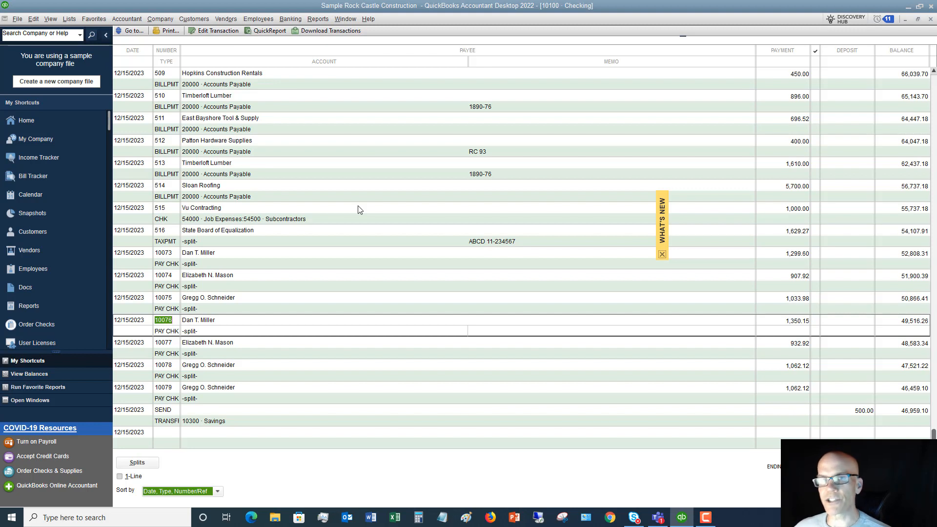
mouse_move(562, 185)
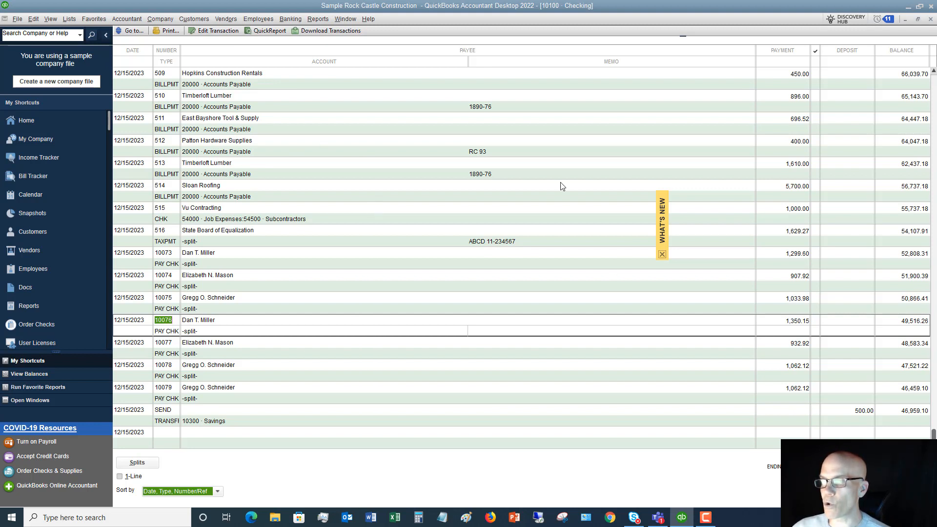
mouse_move(294, 191)
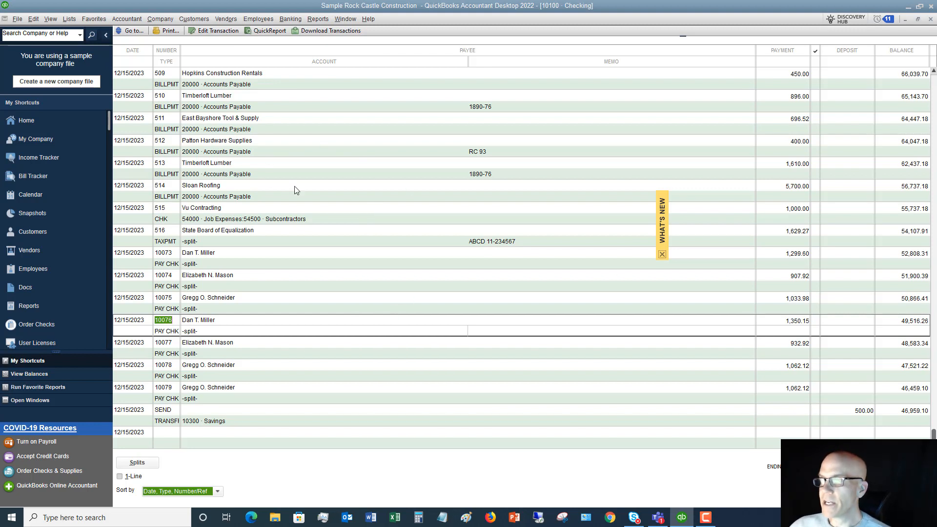
mouse_move(270, 111)
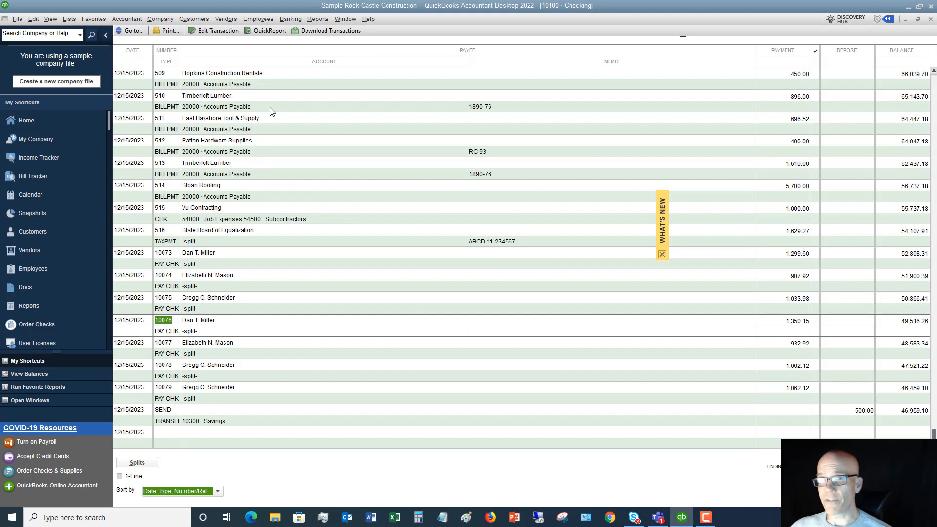
mouse_move(239, 87)
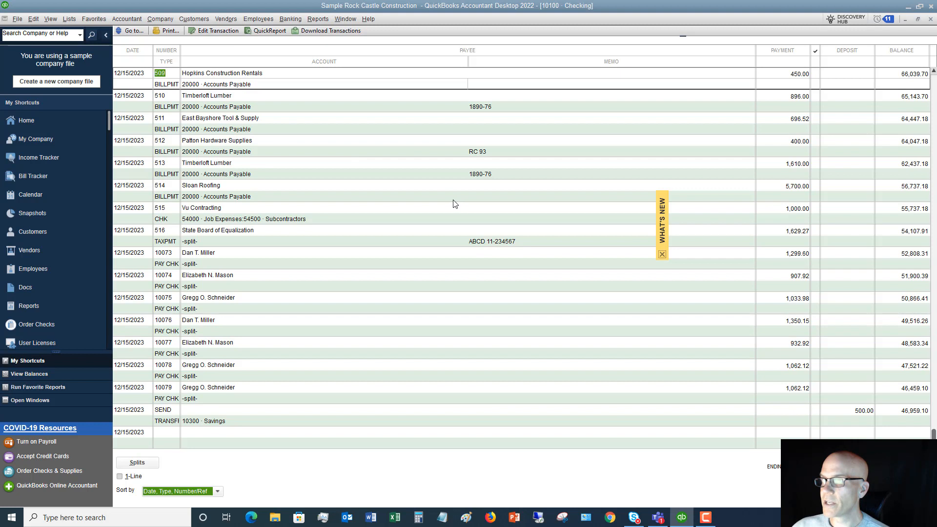
mouse_move(270, 76)
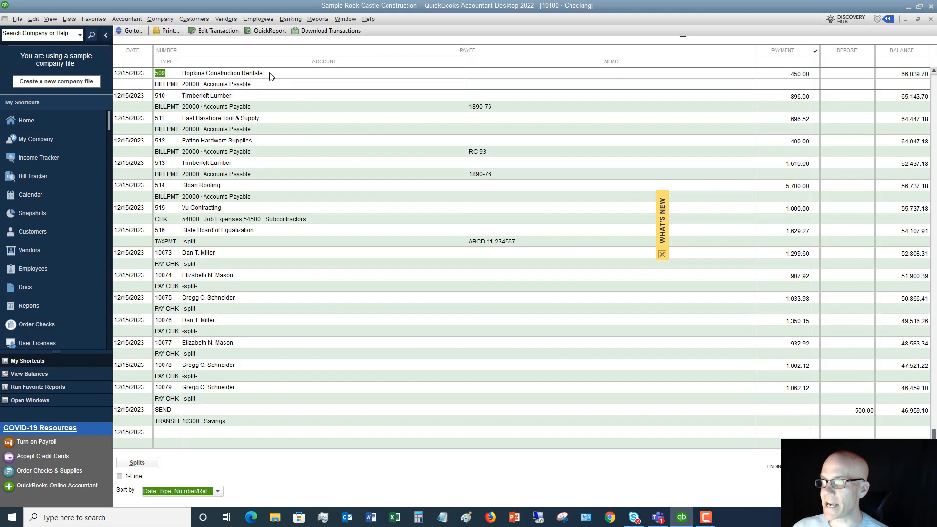
mouse_move(139, 79)
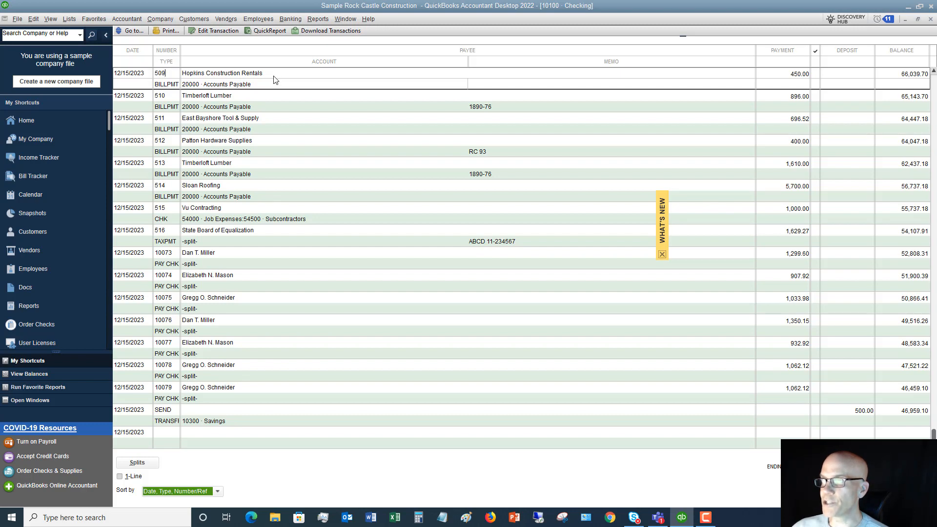
scroll("down", 3)
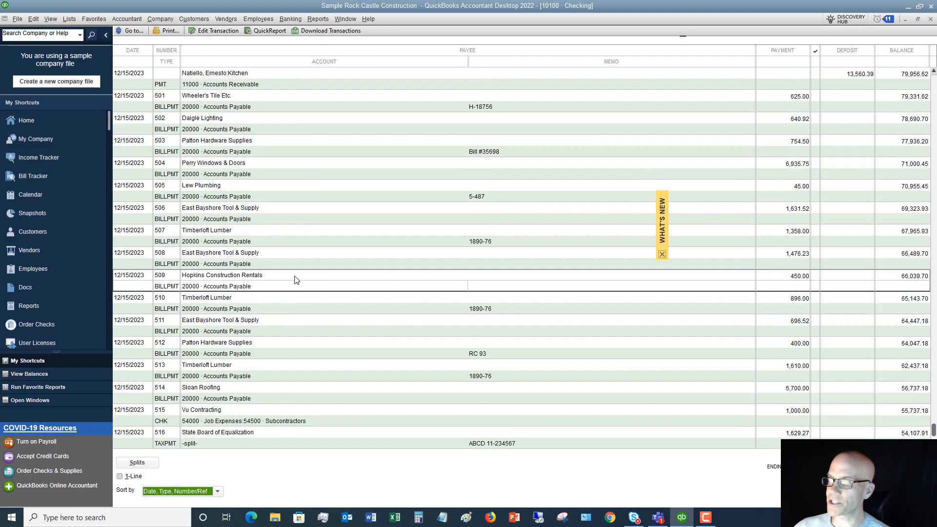
mouse_move(784, 280)
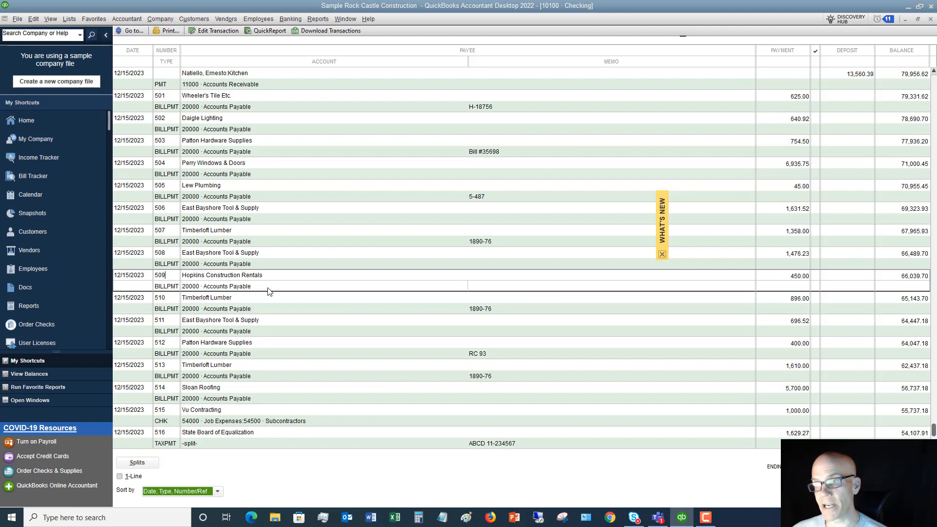
mouse_move(270, 287)
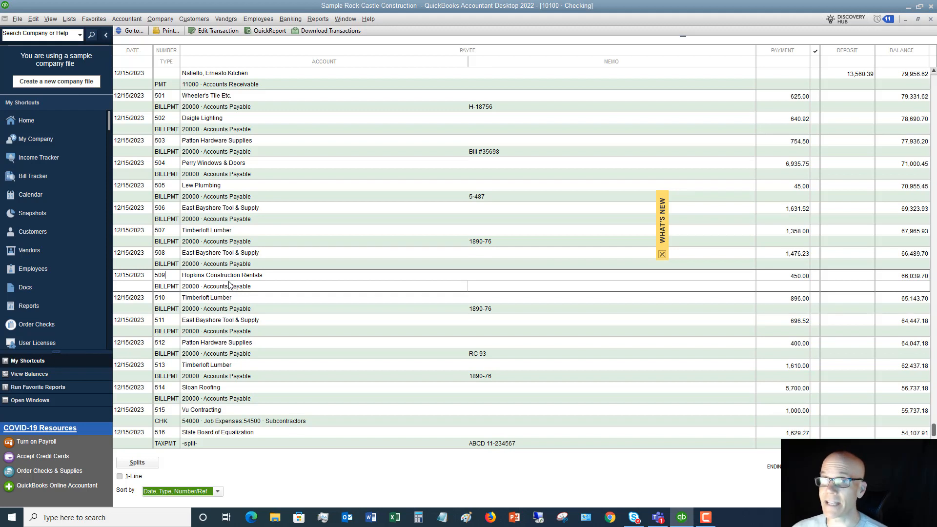
mouse_move(249, 285)
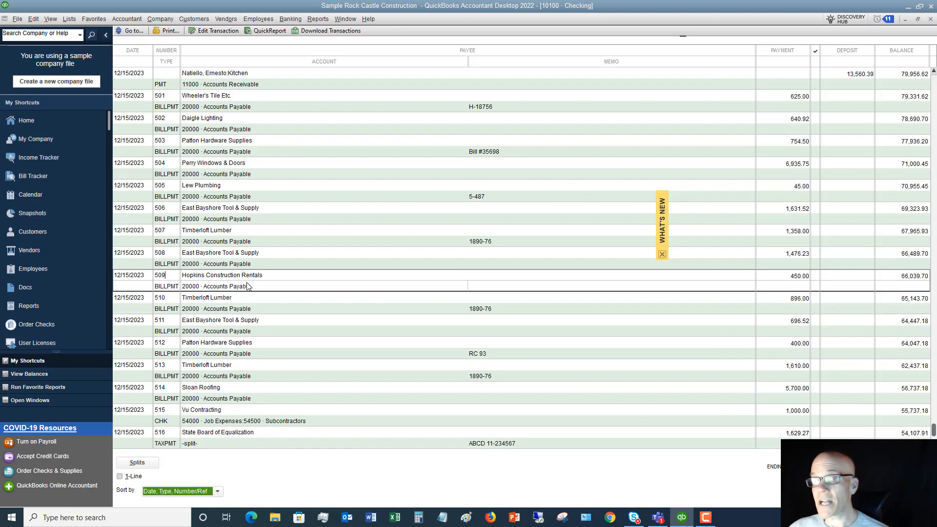
scroll("down", 3)
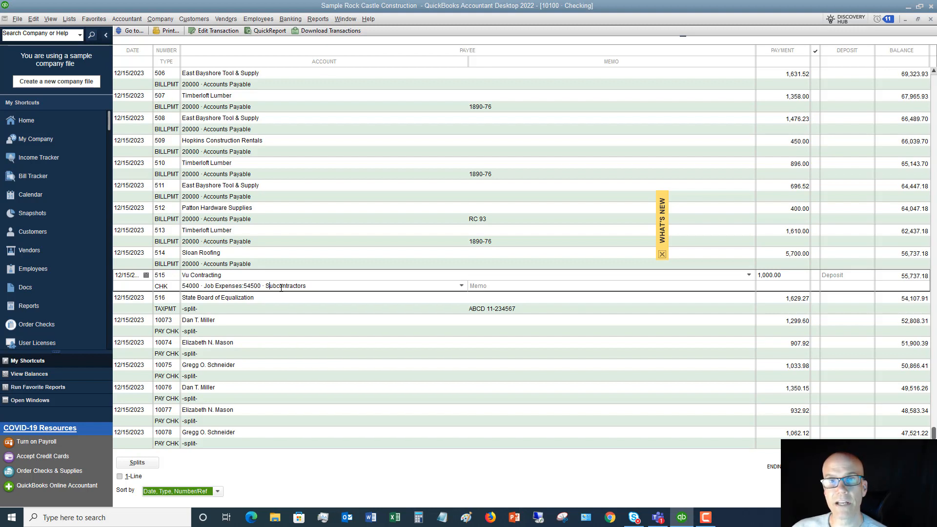
mouse_move(283, 264)
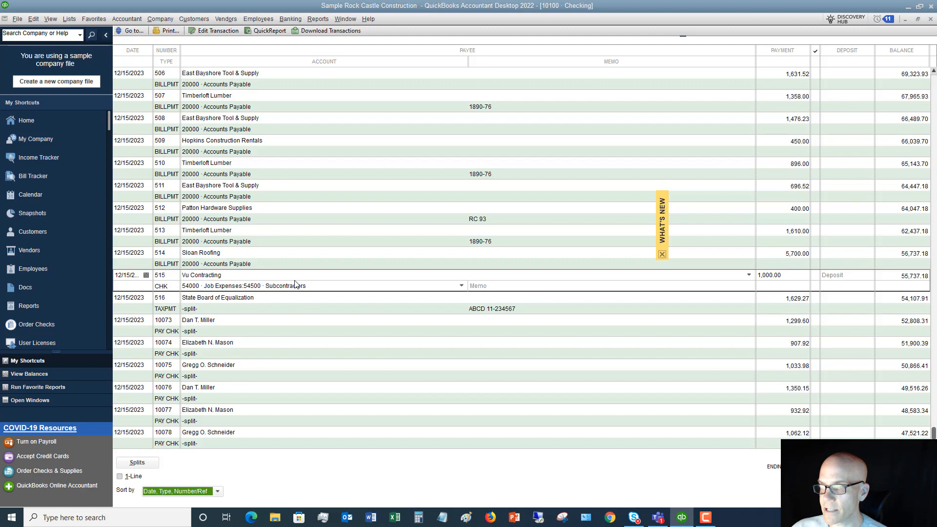
- Open check 515 to Vu Contracting ($1,000 to Job Expenses) in the Write Checks form
double_click(201, 275)
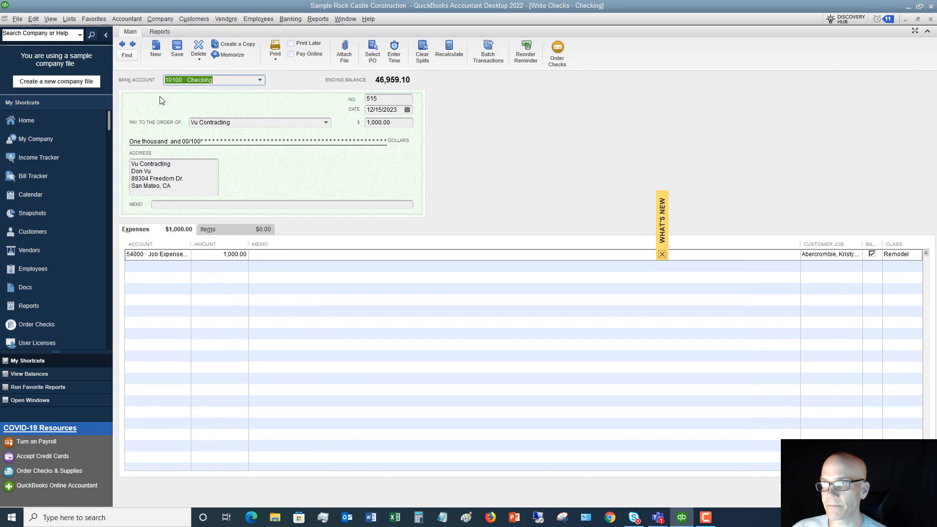
mouse_move(435, 116)
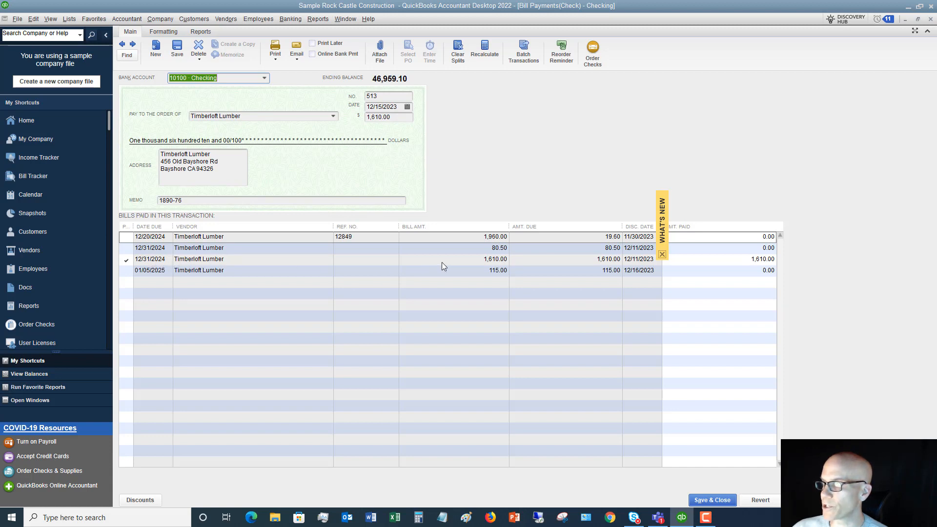
mouse_move(600, 264)
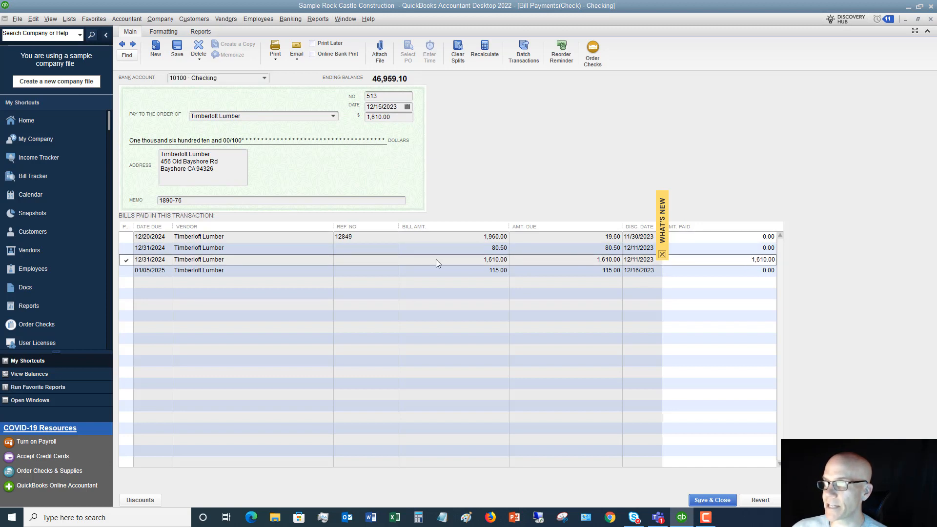
mouse_move(478, 178)
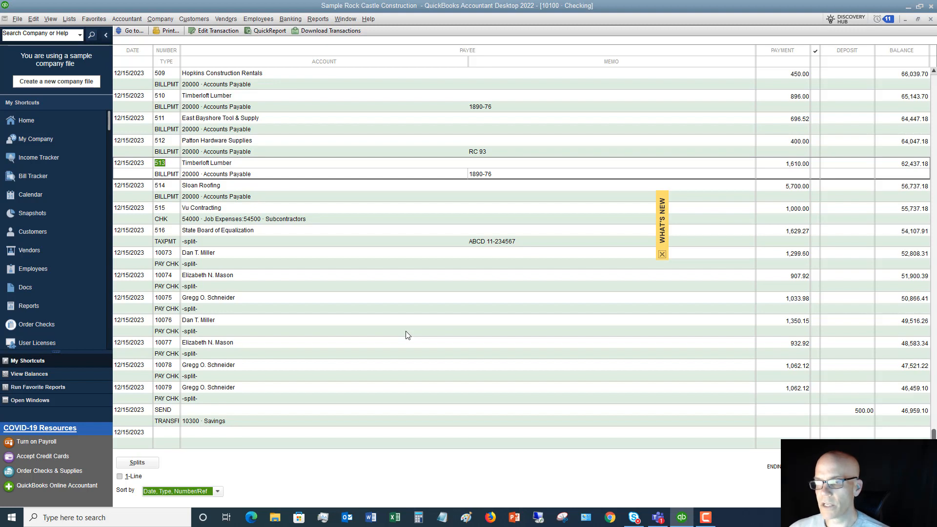
mouse_move(427, 310)
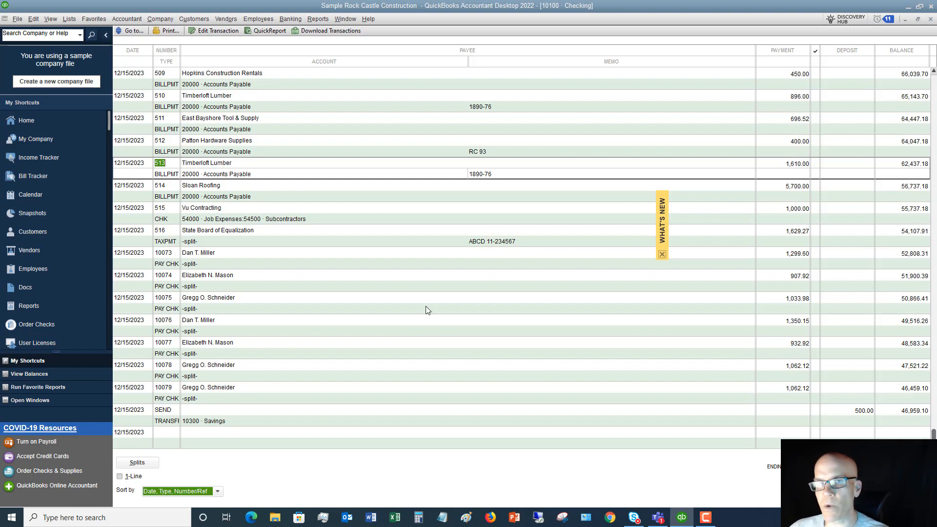
mouse_move(209, 327)
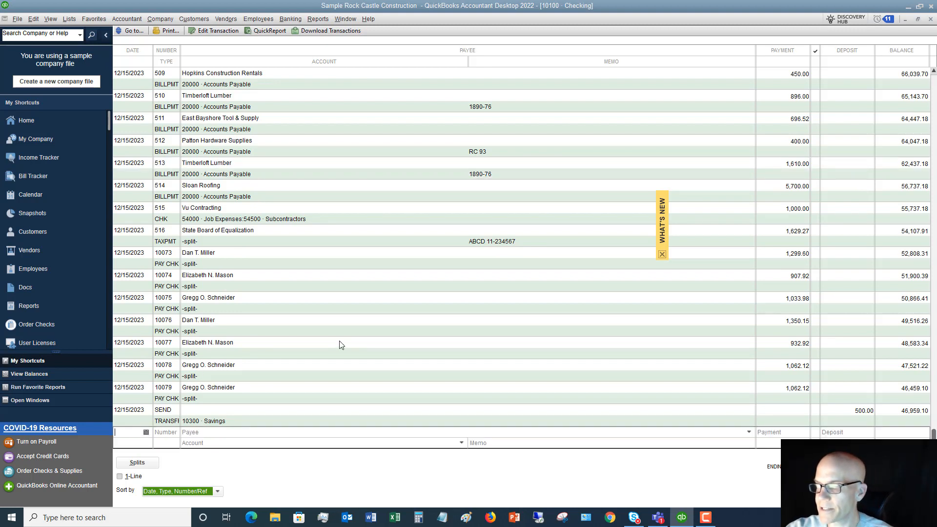
- Start a 12/17 register entry numbered Debit with new payee Exxon
type("121")
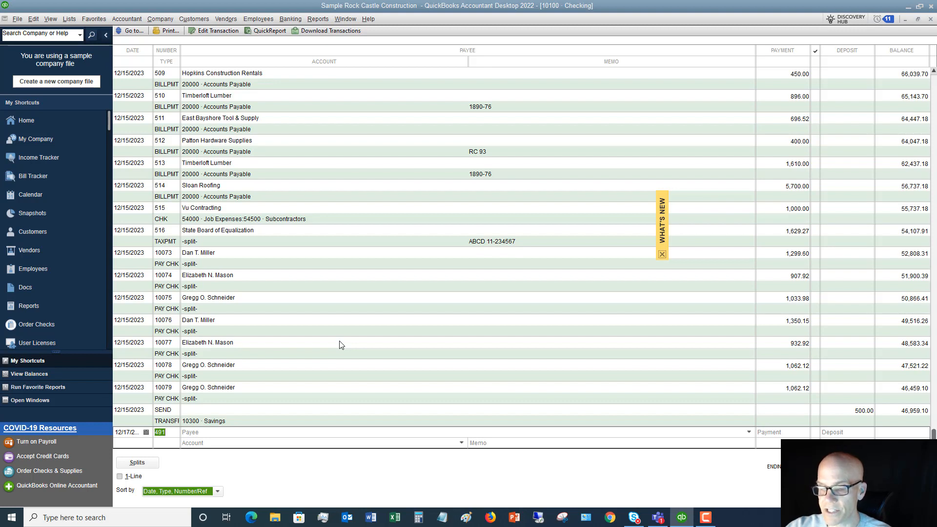
type("debit")
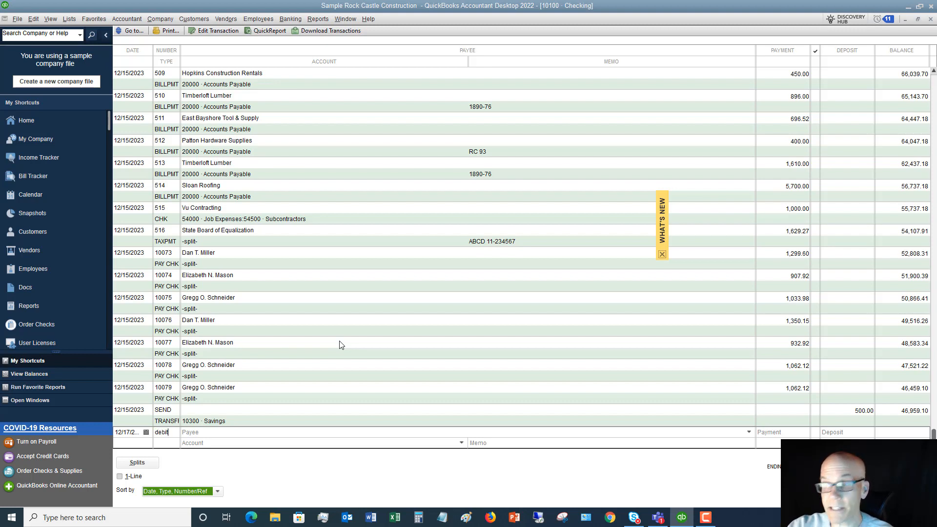
key("Backspace")
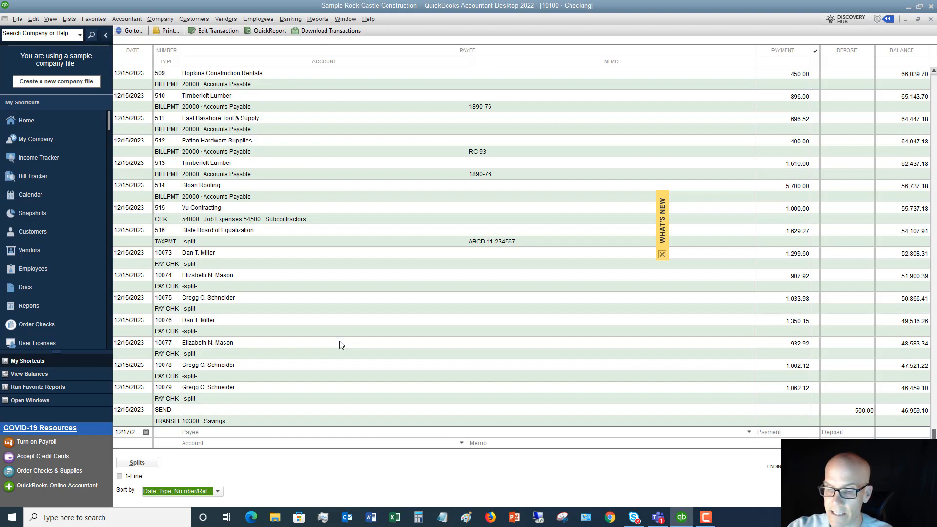
type("A")
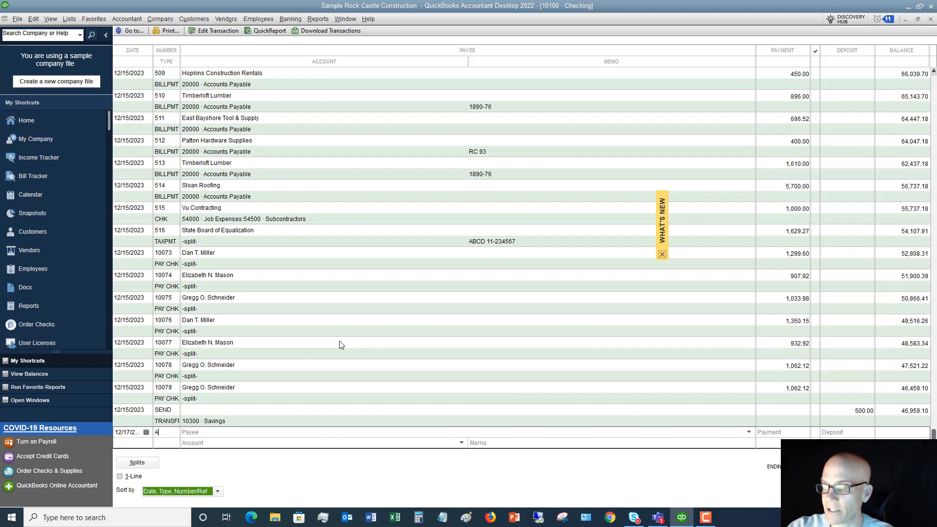
type("E")
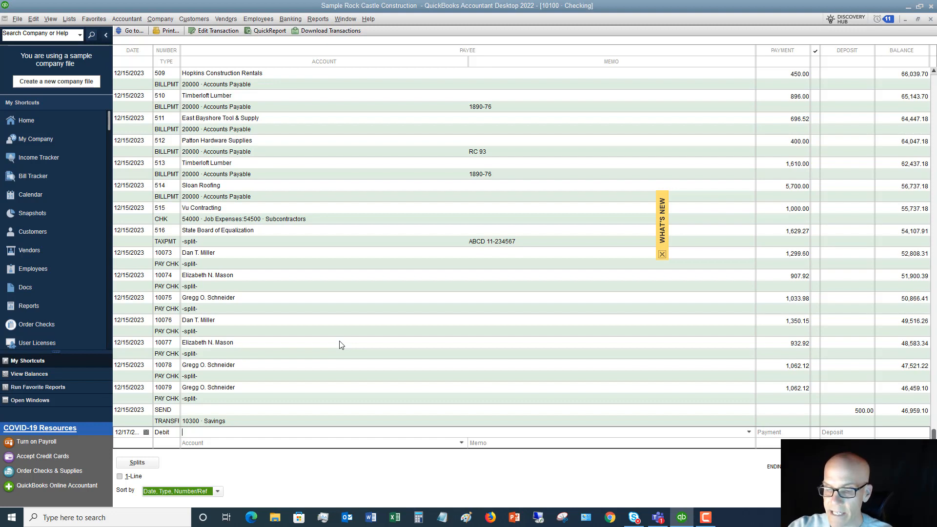
type("Express Delivery Service")
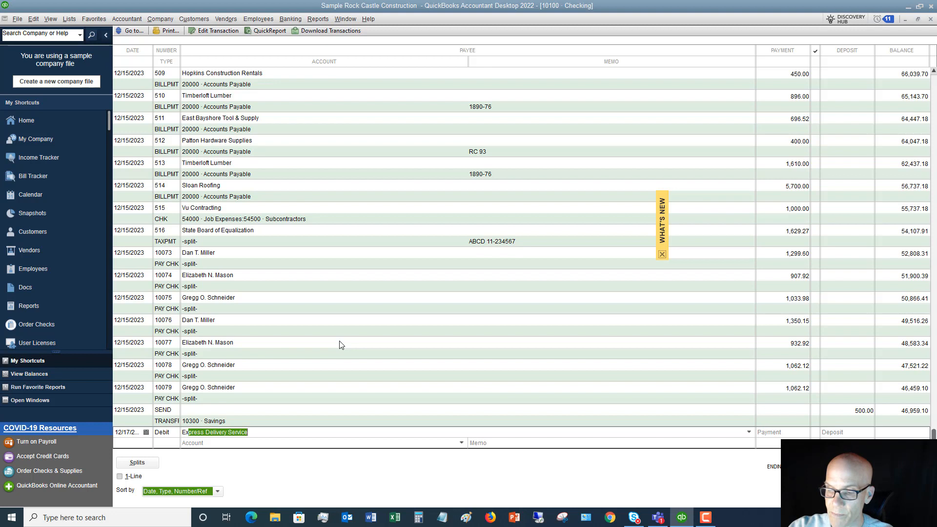
type("Exxon")
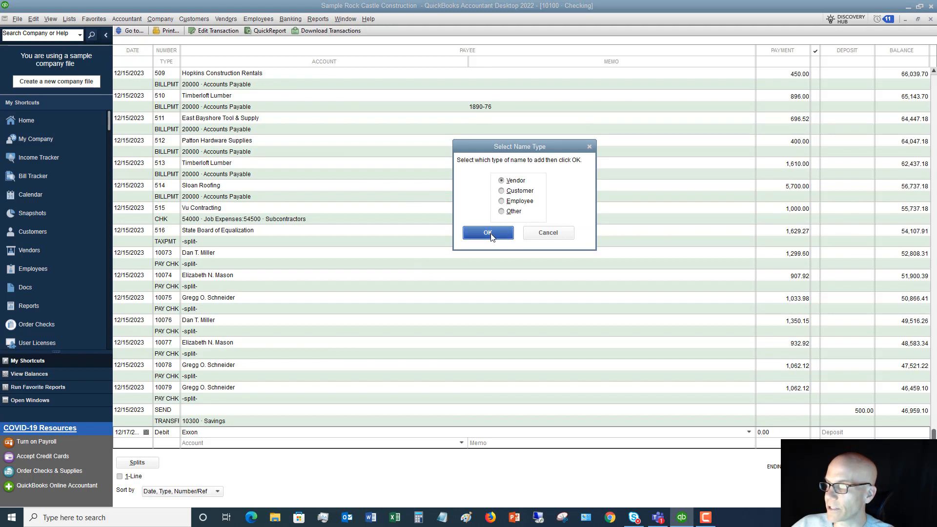
- Add Exxon as a vendor and record 68.23 to 60100 Automobile:60110 Fuel with memo Gas
left_click(487, 232)
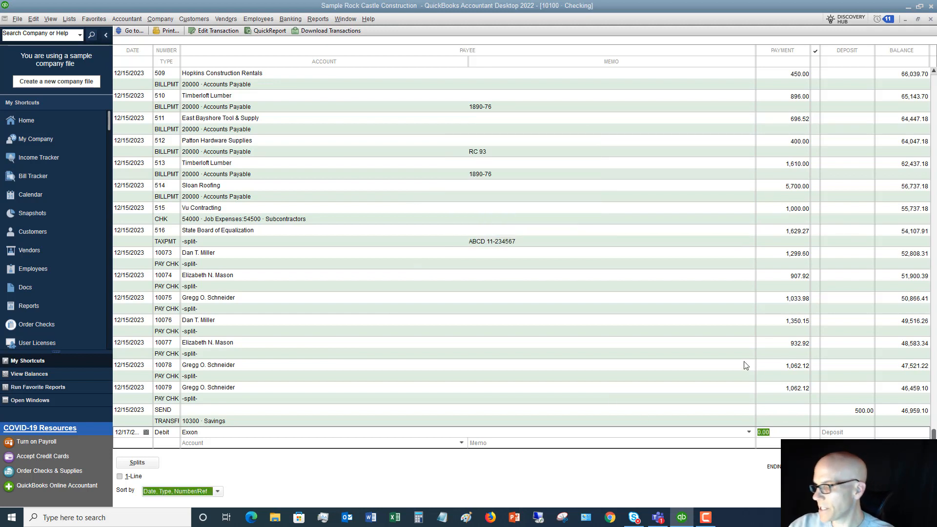
type("68.23")
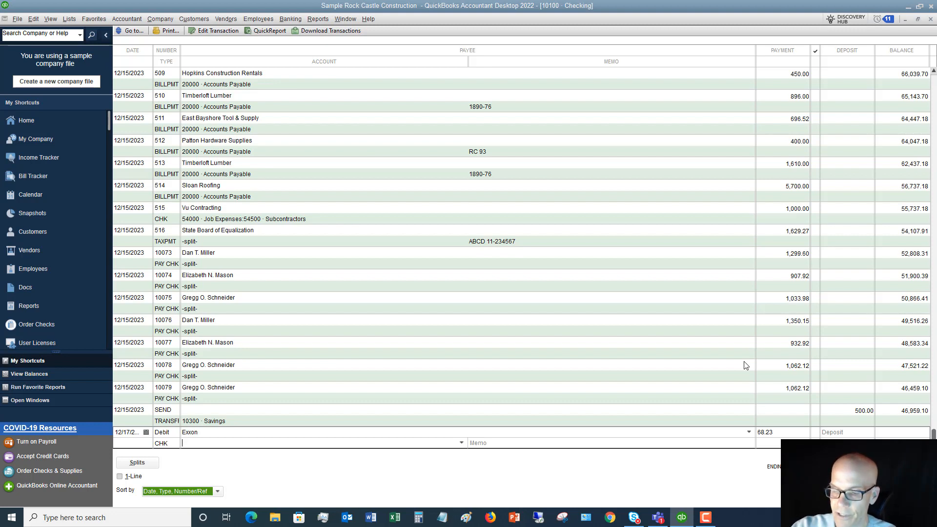
type("60100 · Automobile:60110 · Fuel")
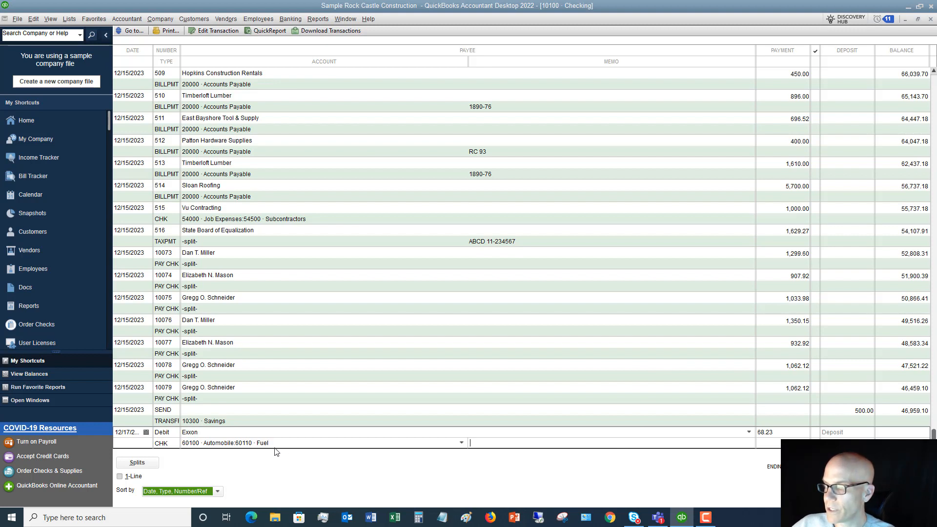
type("Gas")
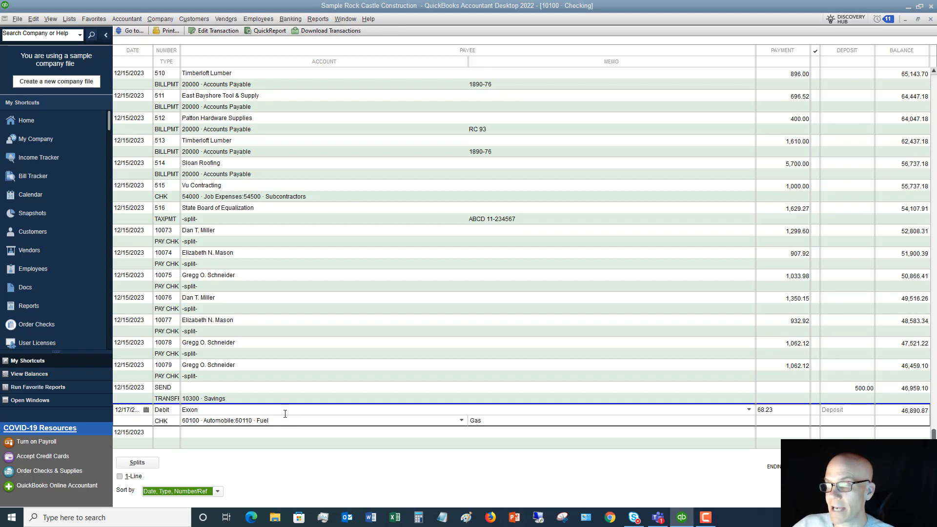
- Split the Exxon debit into 48.23 Fuel and 20.00 to account 63000 and record the change
left_click(137, 462)
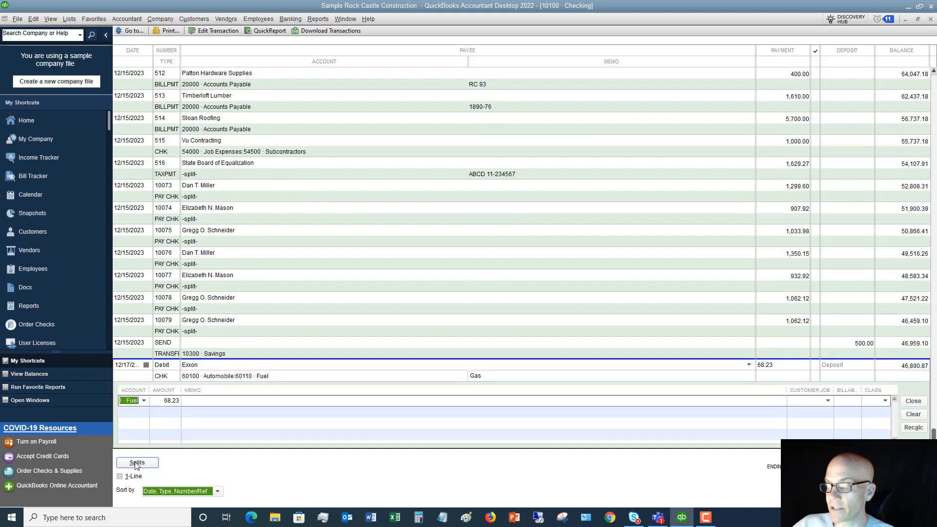
left_click(136, 461)
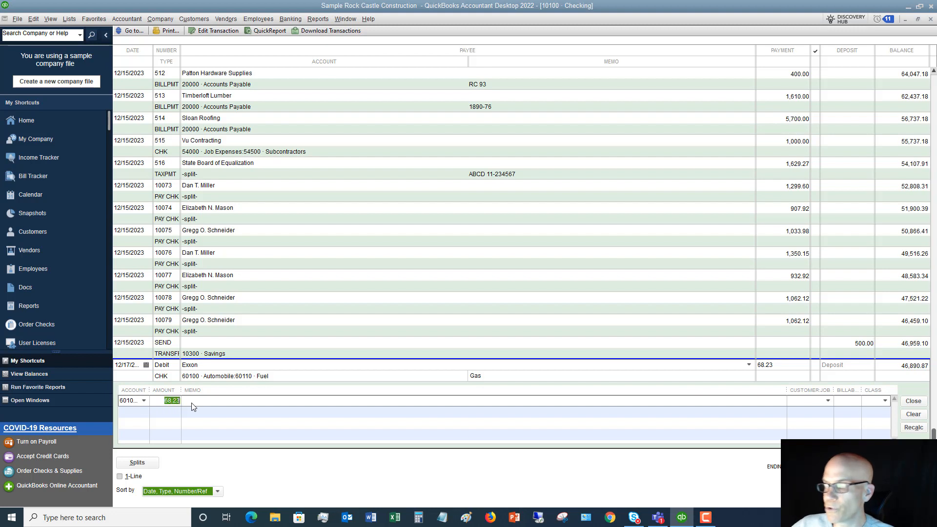
type("48")
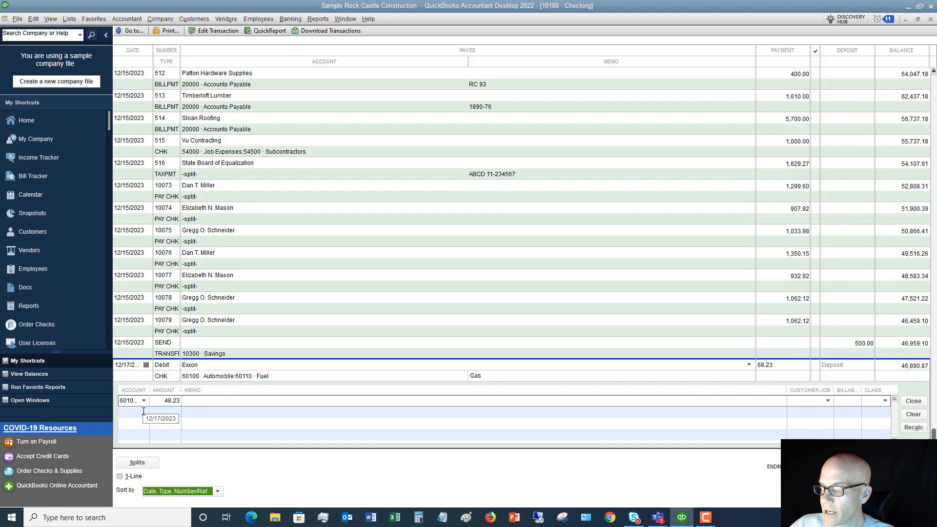
type("20.00")
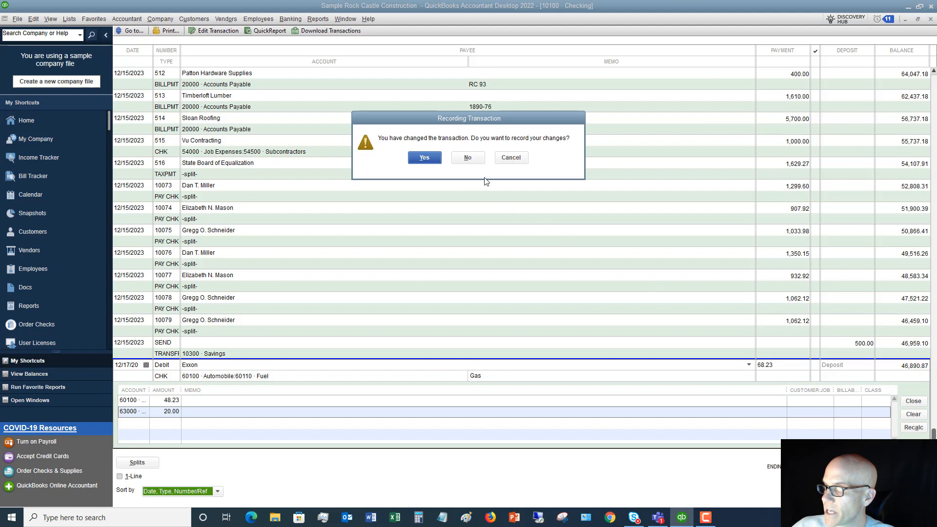
left_click(423, 157)
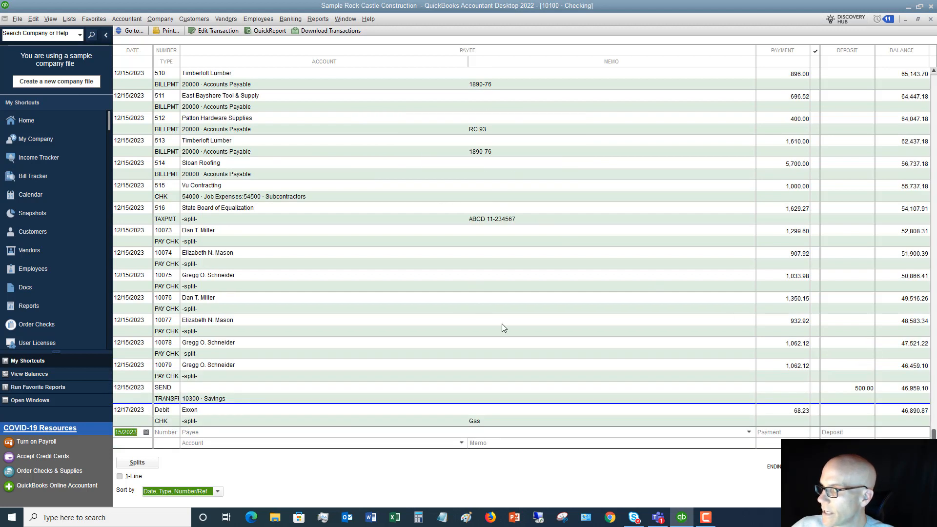
mouse_move(204, 426)
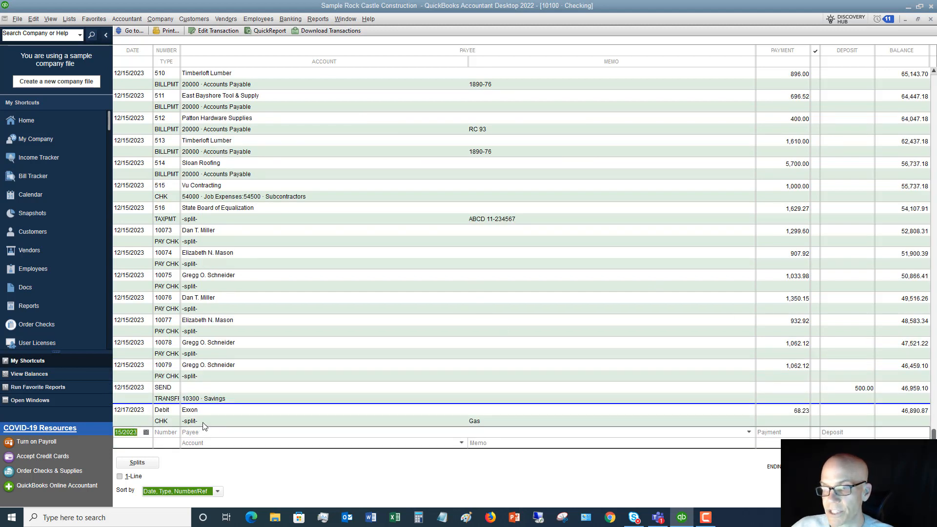